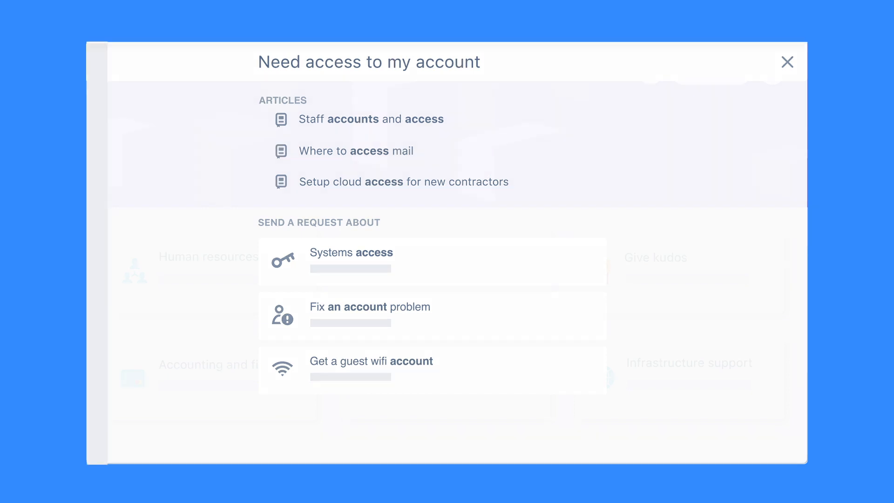
# Switch to All open tickets and bring up the onboarding request form
pyautogui.click(787, 62)
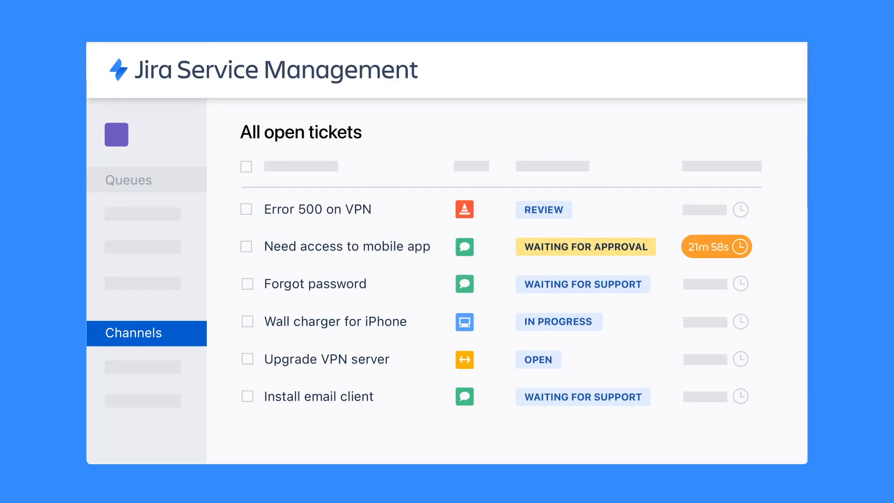
pyautogui.click(132, 333)
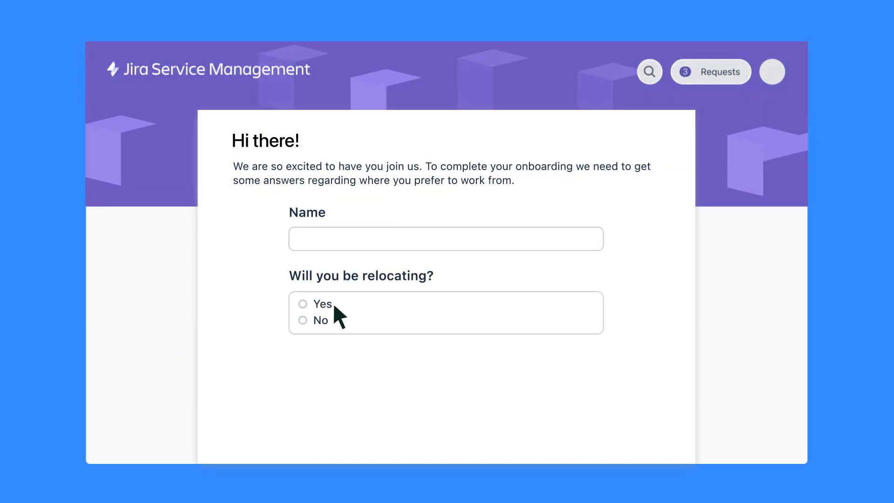
pyautogui.write('Taha Kandemir')
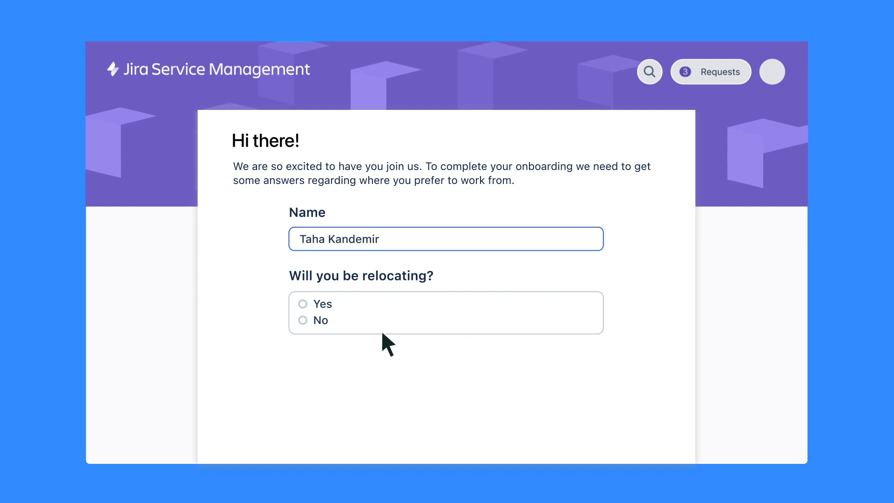
pyautogui.click(303, 304)
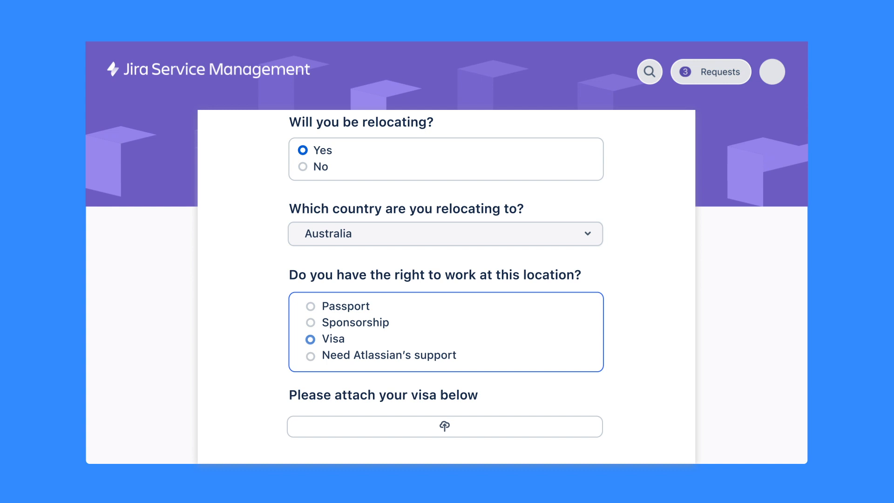
pyautogui.click(444, 426)
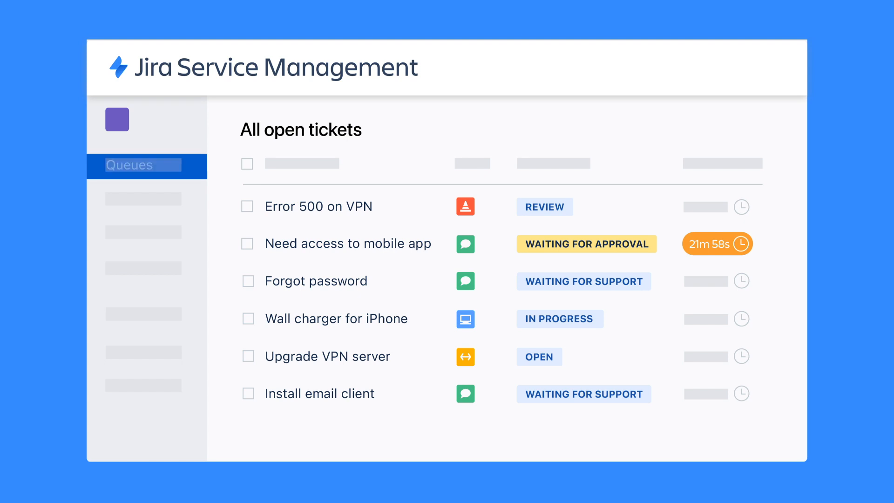
# Review the 'Need access to mobile app' ticket's SLA times, then view SLA Met vs. Breached
pyautogui.click(347, 244)
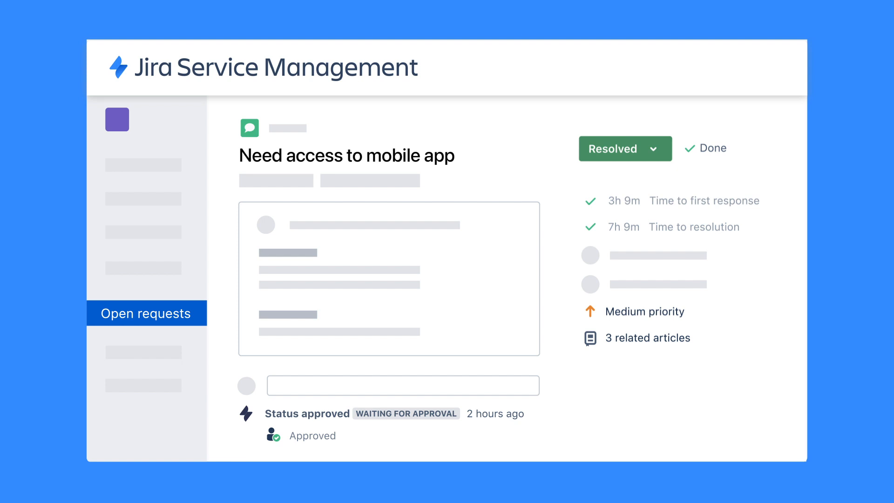
pyautogui.click(142, 164)
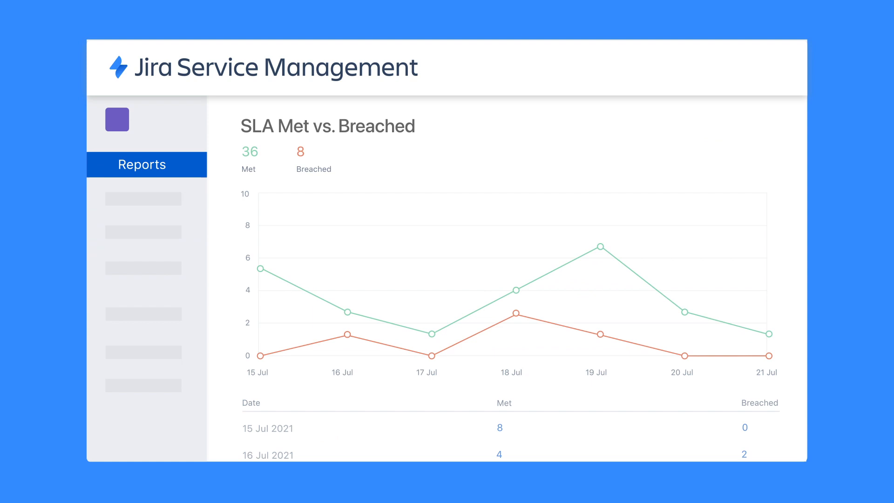
# Scroll down to the Time to resolution chart (2.31 hrs overall, 1.67 hrs service requests)
pyautogui.scroll(-3)
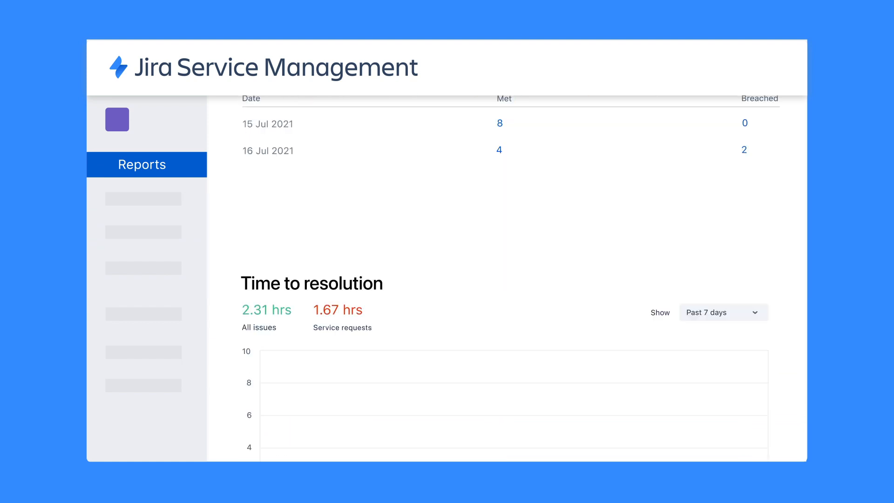
pyautogui.scroll(-3)
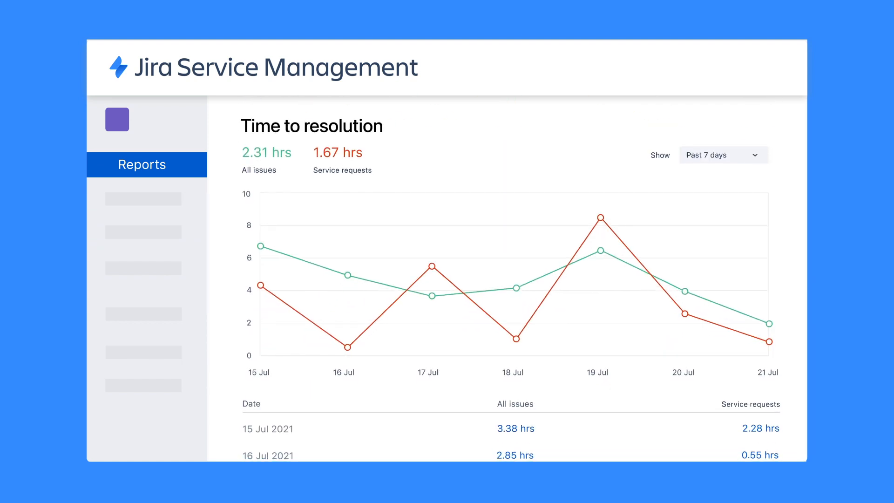